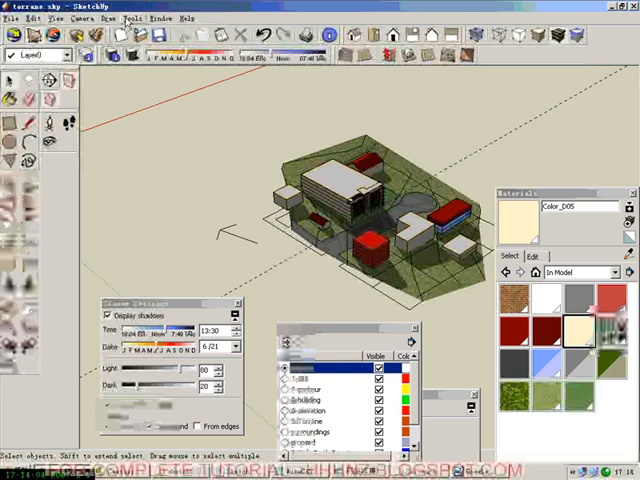
Step: Search Google Earth's Fly To box for 'sydney, australia'
left_click(122, 18)
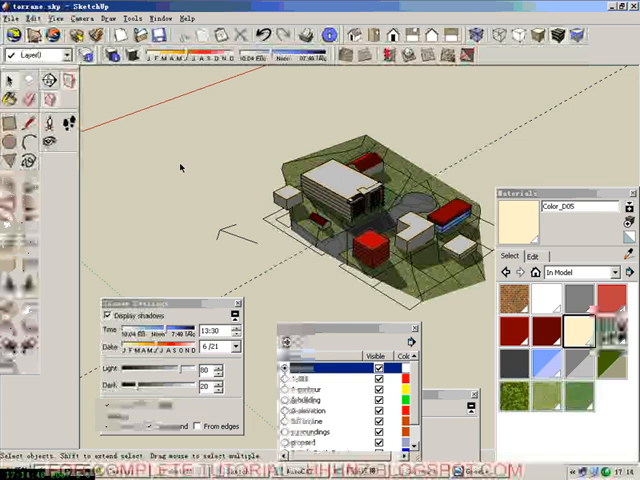
mouse_move(238, 192)
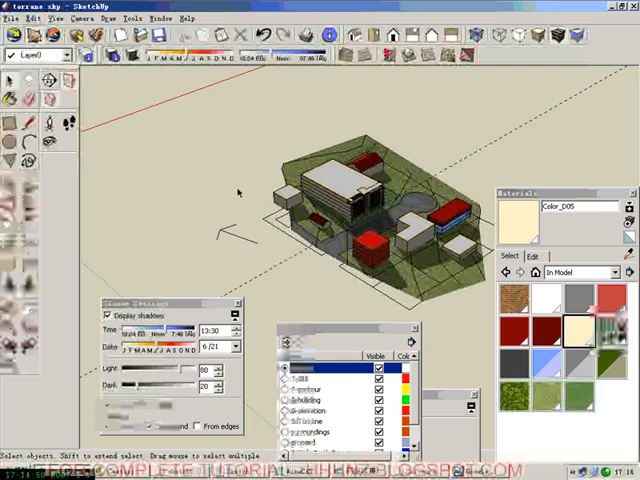
mouse_move(188, 148)
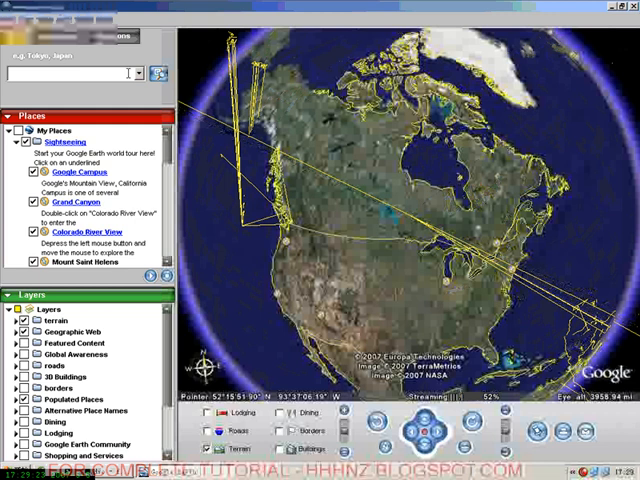
type("sydney, australia")
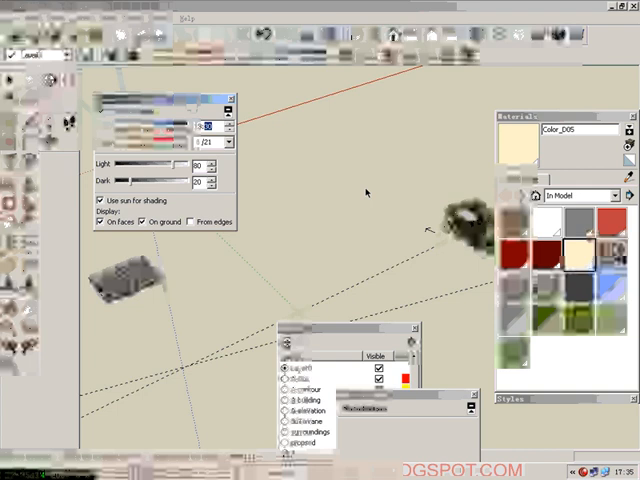
mouse_move(12, 88)
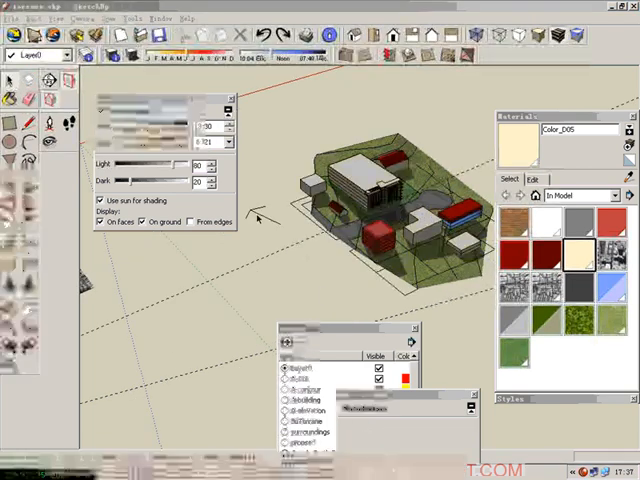
Step: Select all the site model geometry and combine it into one group via Make Group
left_click(101, 108)
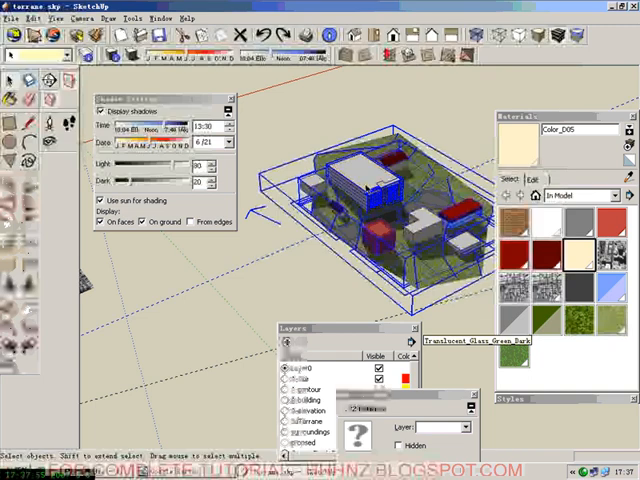
right_click(370, 220)
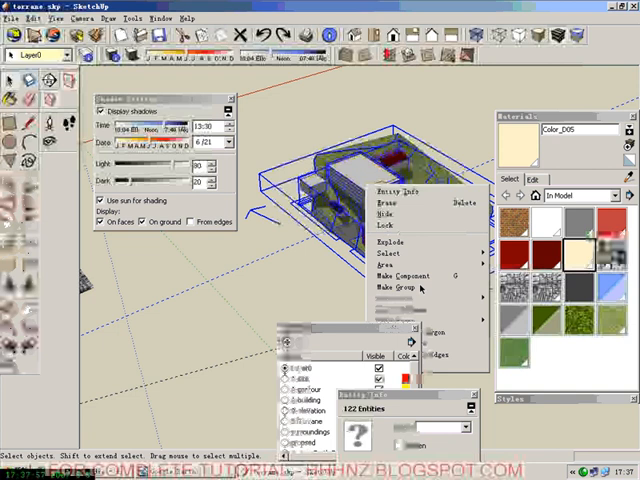
left_click(397, 288)
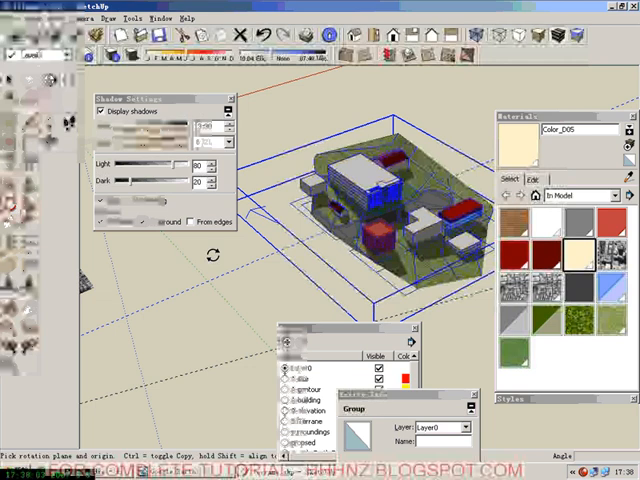
mouse_move(410, 310)
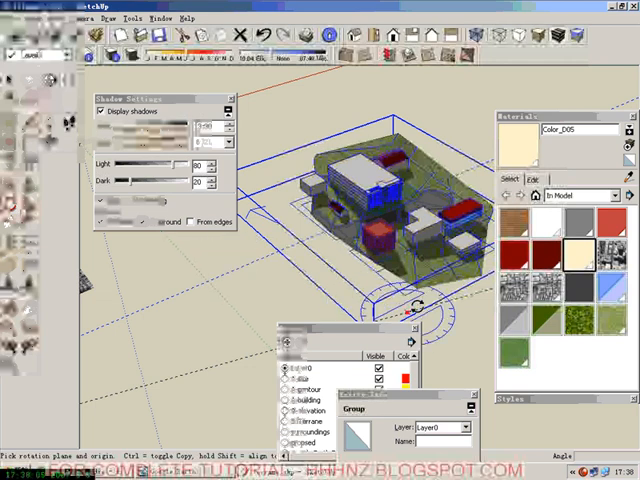